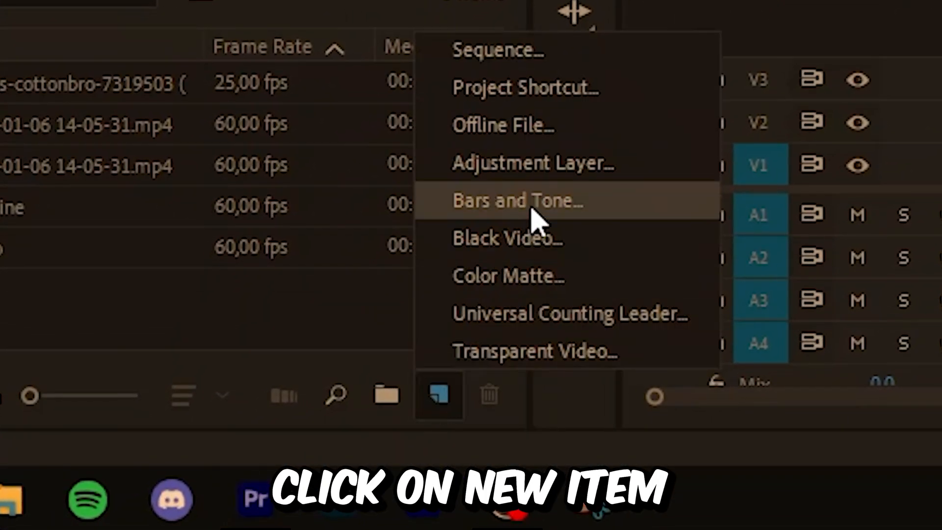
Create a new adjustment layer and place it on V2 above the video clip
left_click(532, 162)
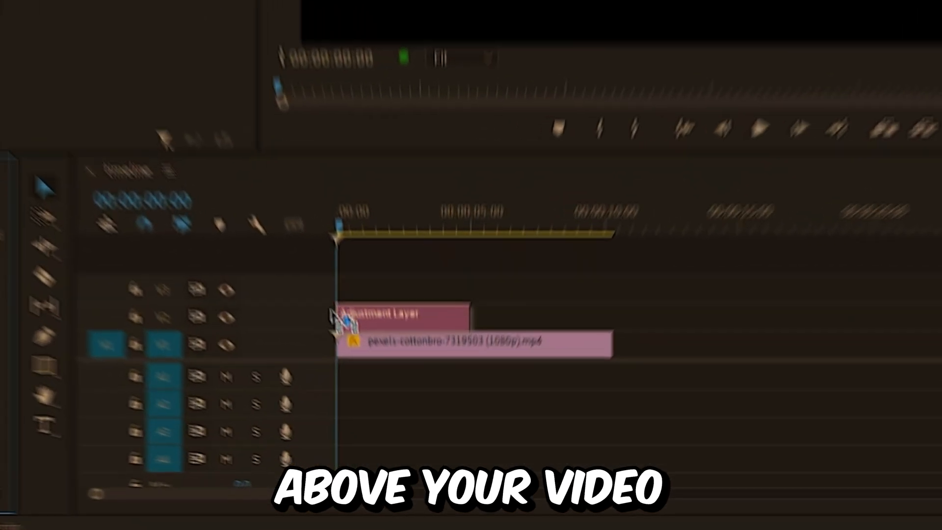
left_click_drag(475, 247, 673, 246)
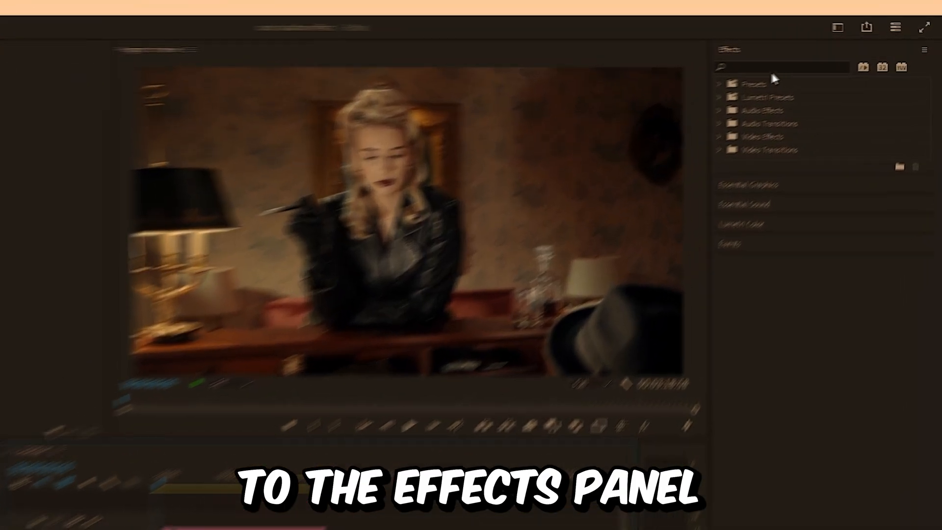
type("white")
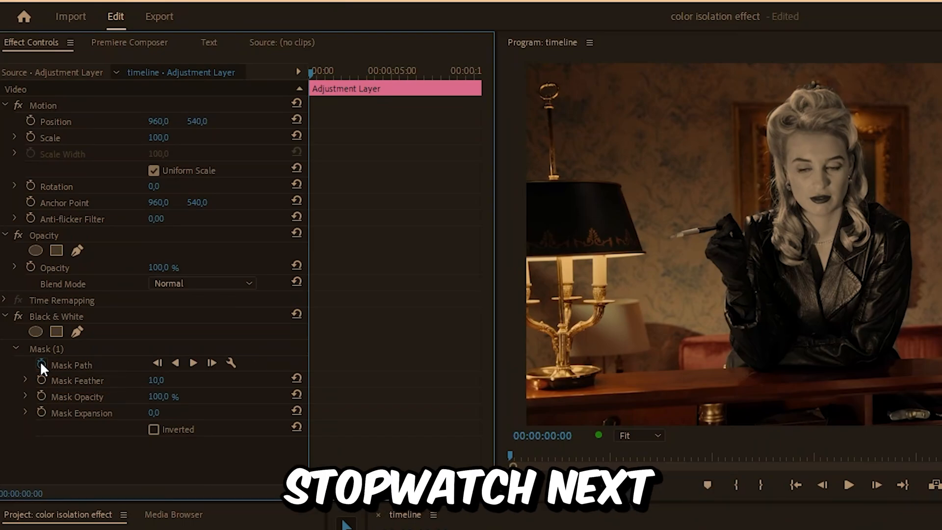
Add a starting Mask Path keyframe on the Black & White mask and select the adjustment layer
left_click(38, 363)
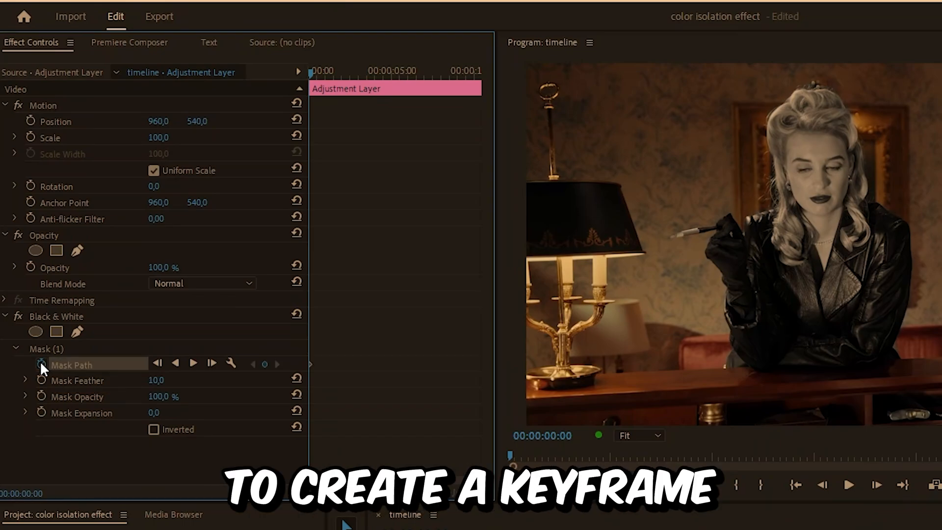
left_click(193, 363)
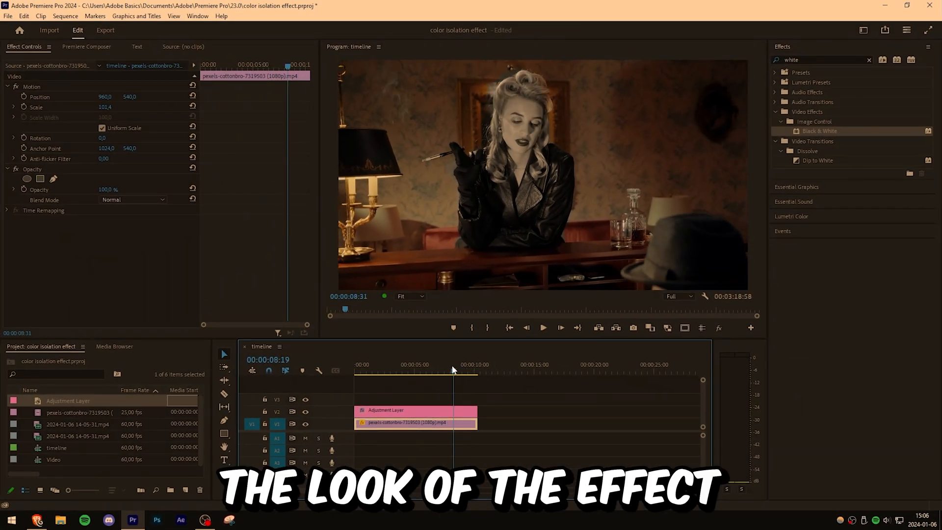
left_click(414, 411)
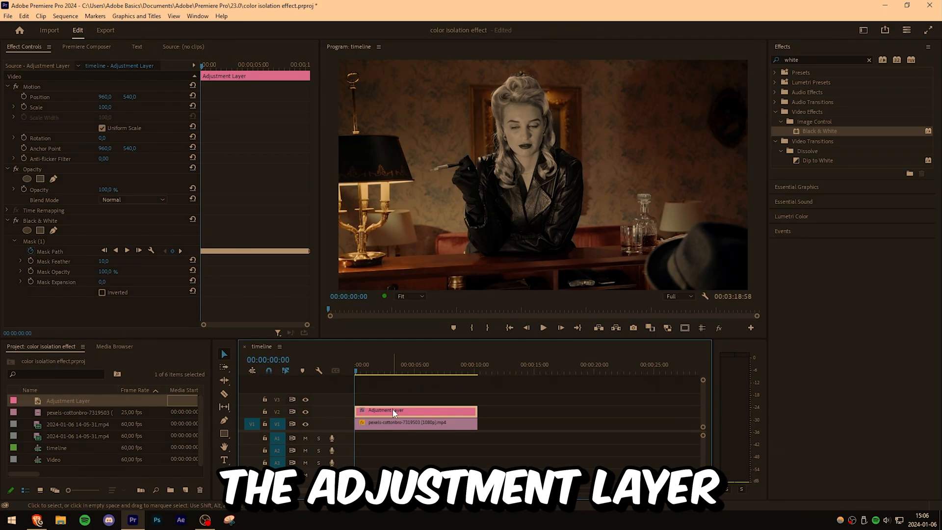